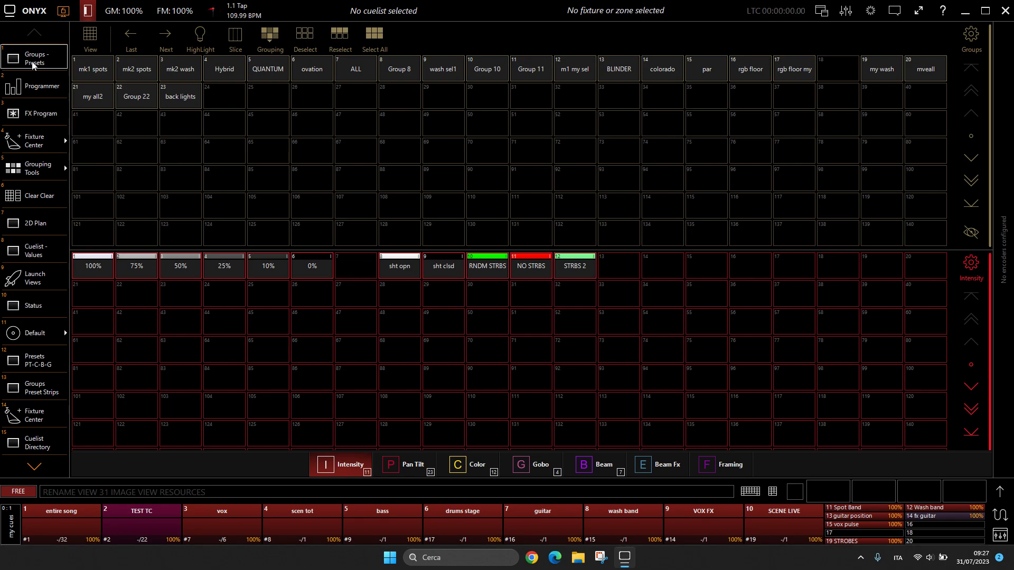
# Show the 2D Plan's OVATION FRONT stage render after trying the LAYERS and Presentation pages.
pyautogui.click(34, 223)
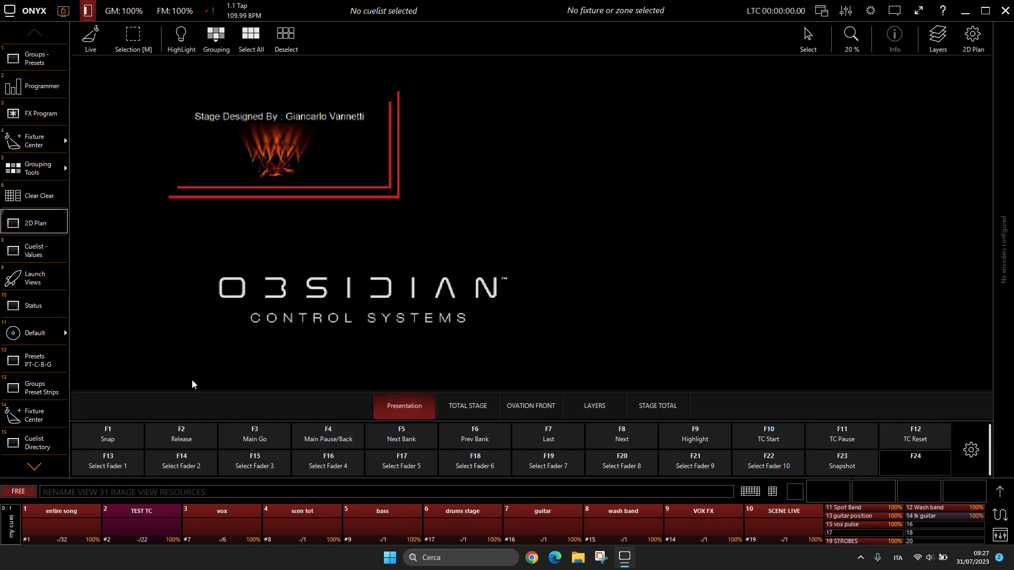
pyautogui.click(592, 405)
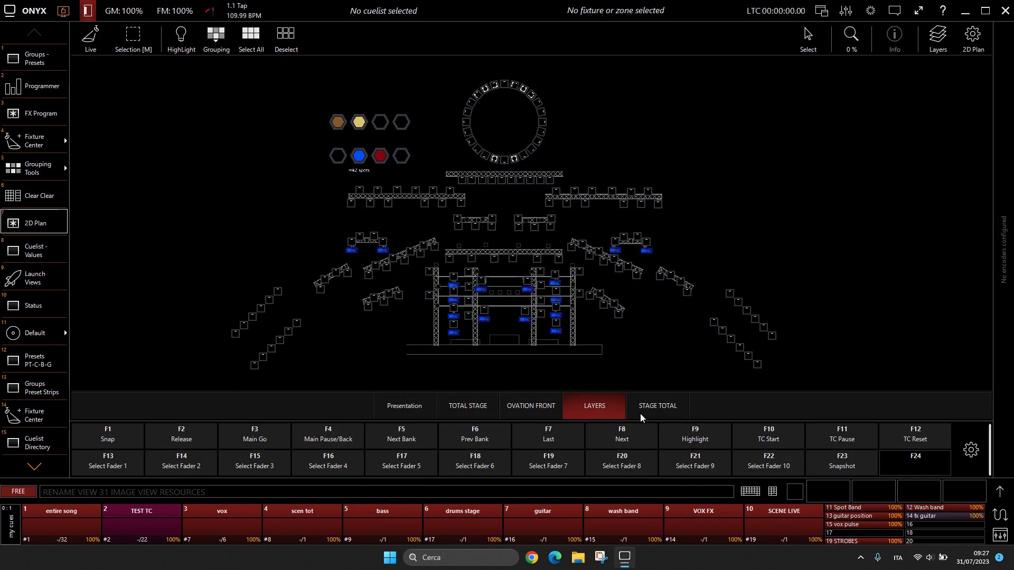
pyautogui.click(403, 405)
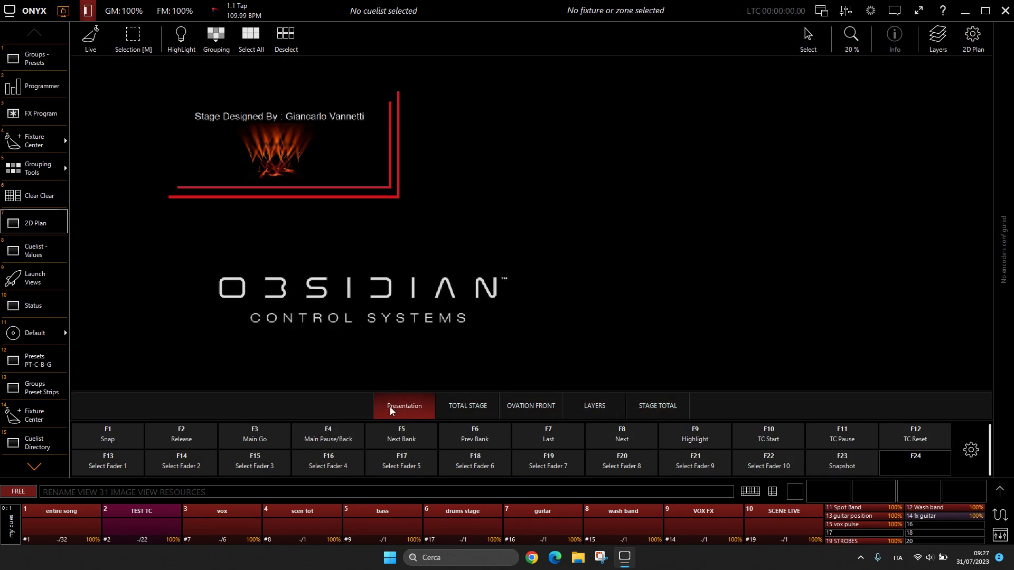
pyautogui.click(529, 406)
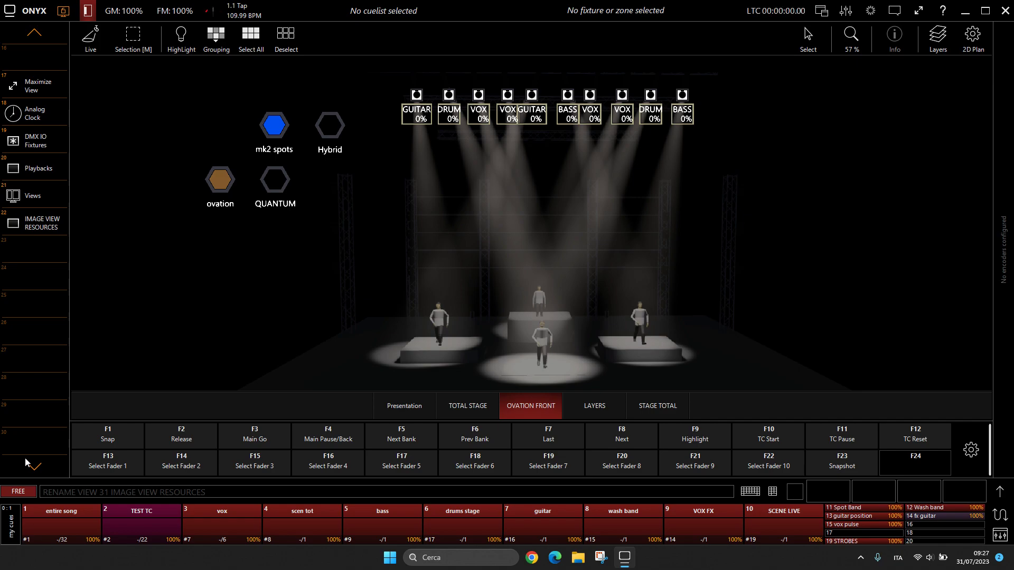
pyautogui.moveTo(7, 213)
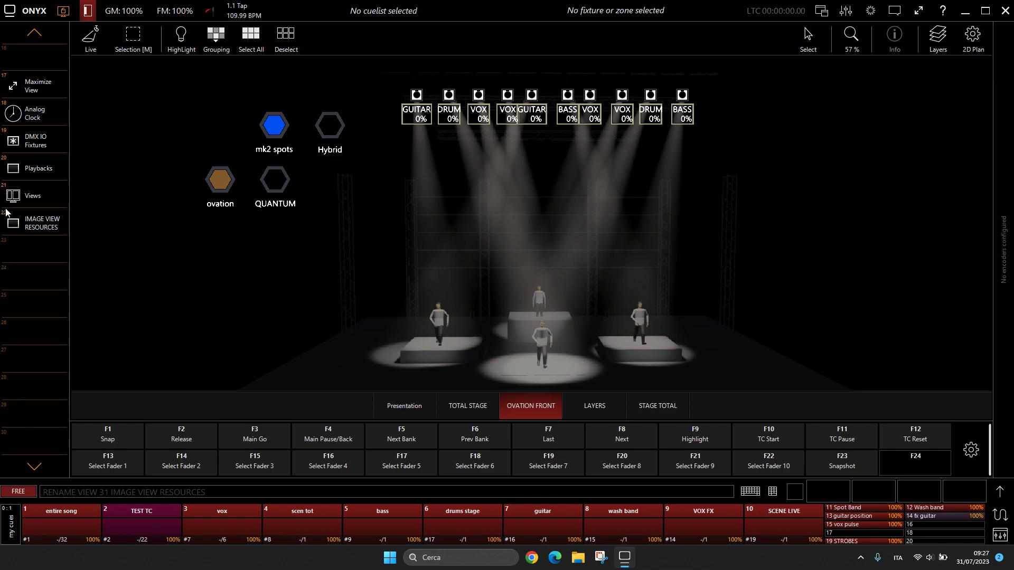
# Switch the sidebar to the IMAGE VIEW RESOURCES workspace showing the chrome GV logo.
pyautogui.click(40, 223)
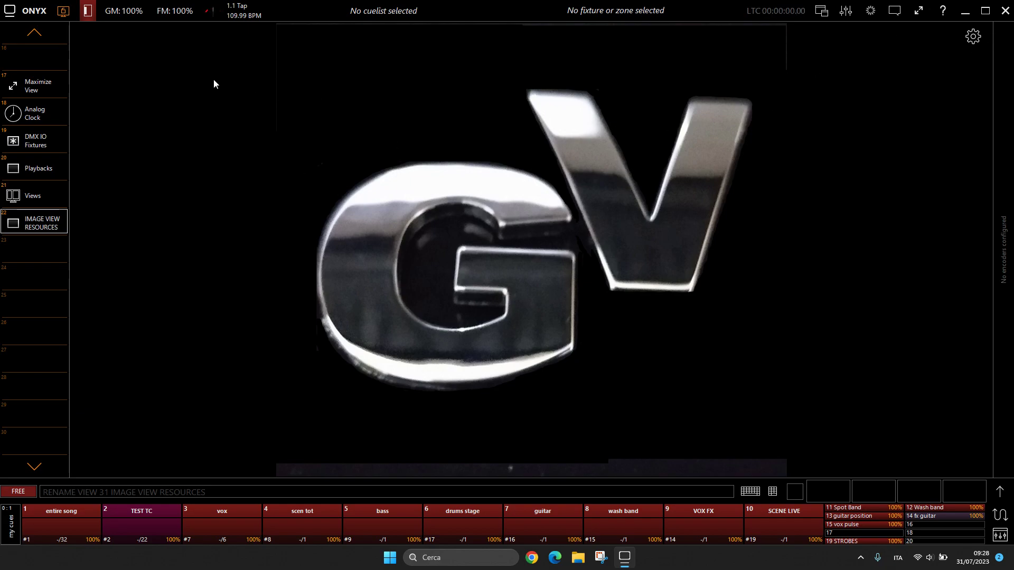
pyautogui.moveTo(144, 65)
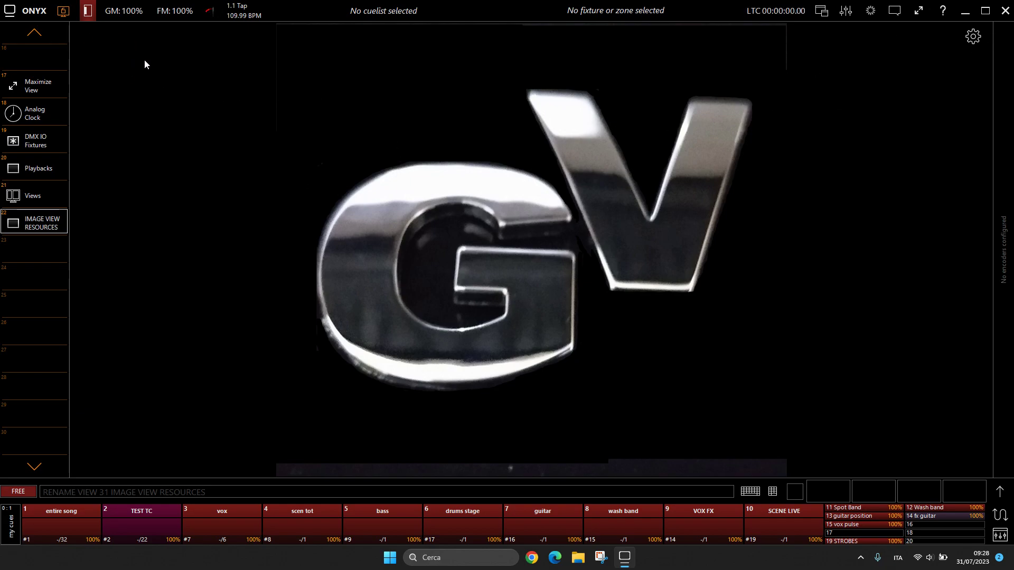
pyautogui.moveTo(561, 414)
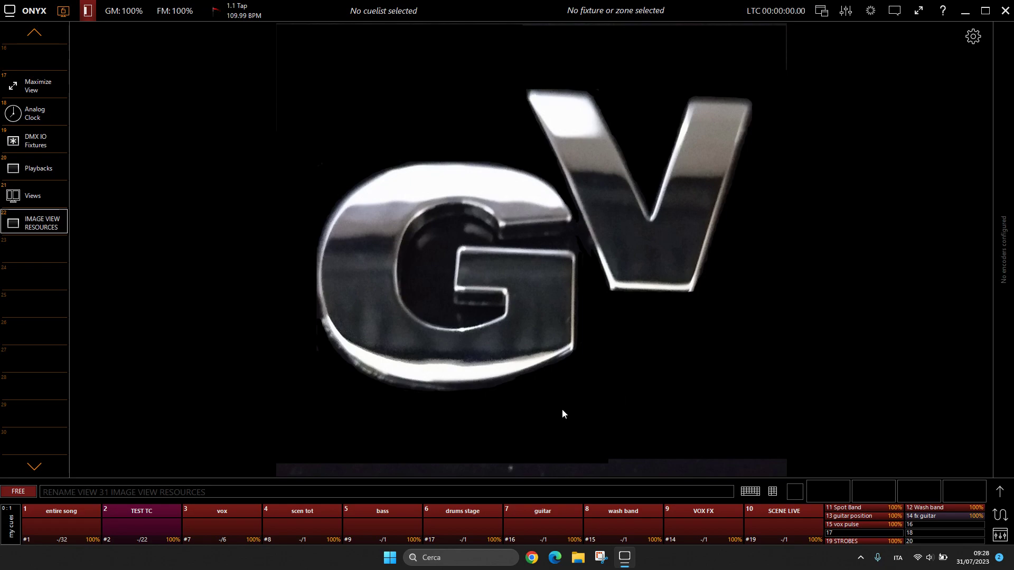
pyautogui.moveTo(336, 397)
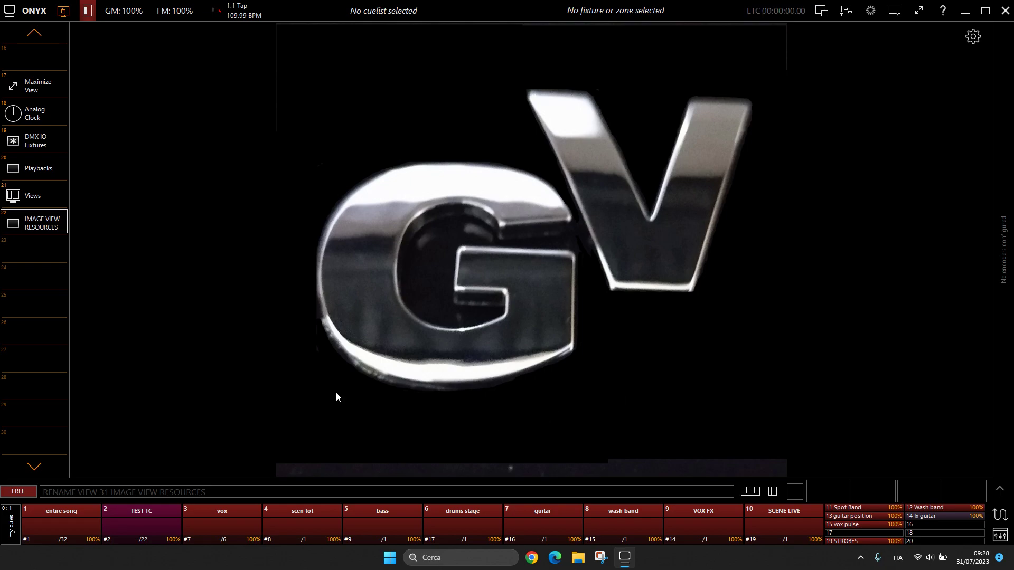
pyautogui.moveTo(219, 212)
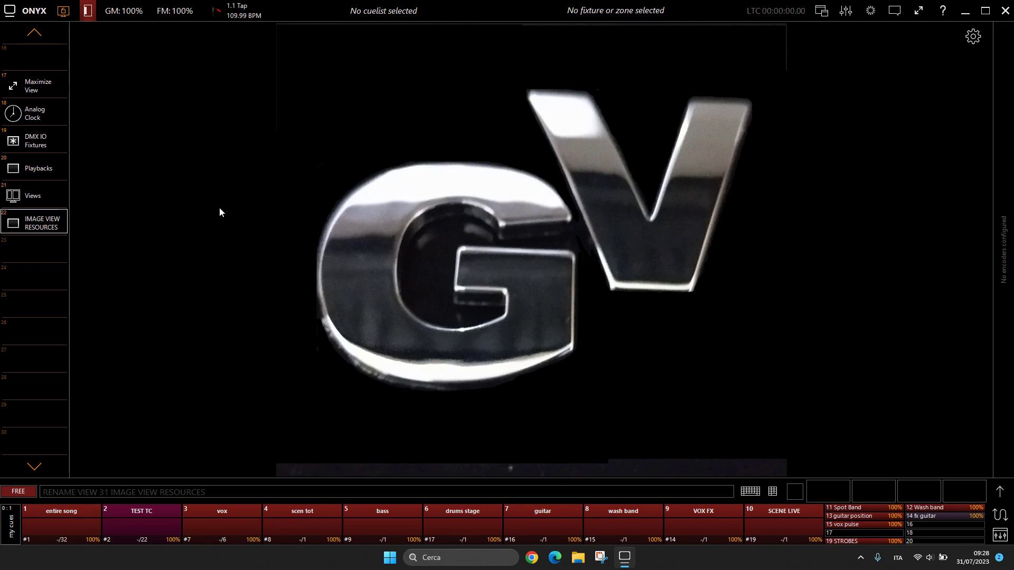
pyautogui.moveTo(115, 58)
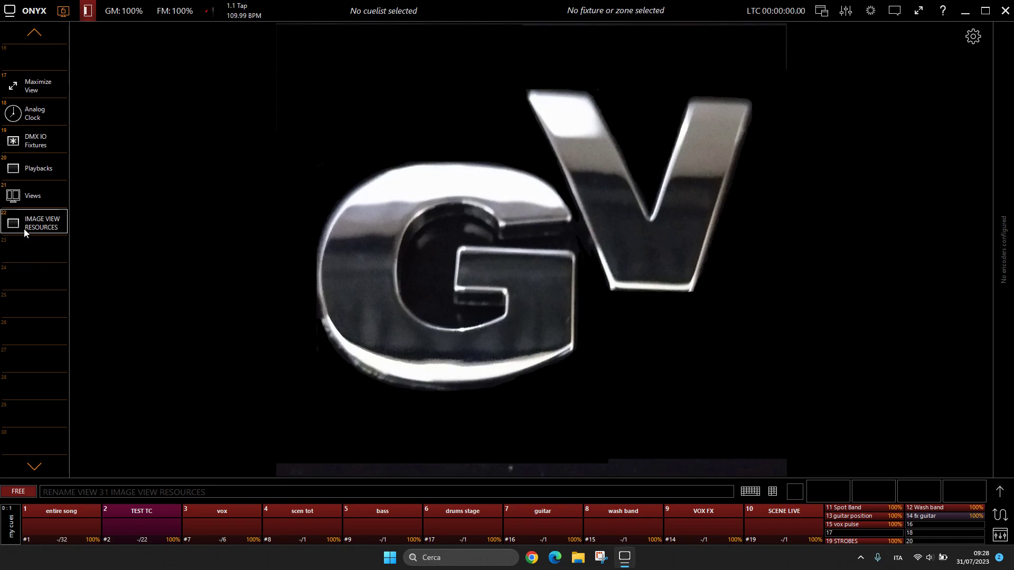
pyautogui.rightClick(34, 223)
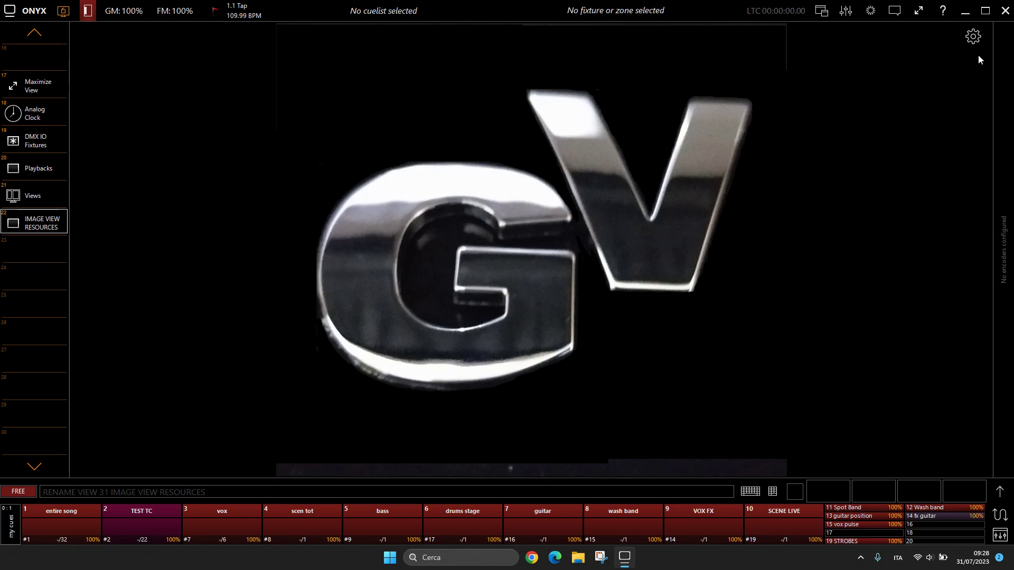
# From the stored look gallery, preview pictures 2 and 3, then display look 9 full-size.
pyautogui.click(973, 35)
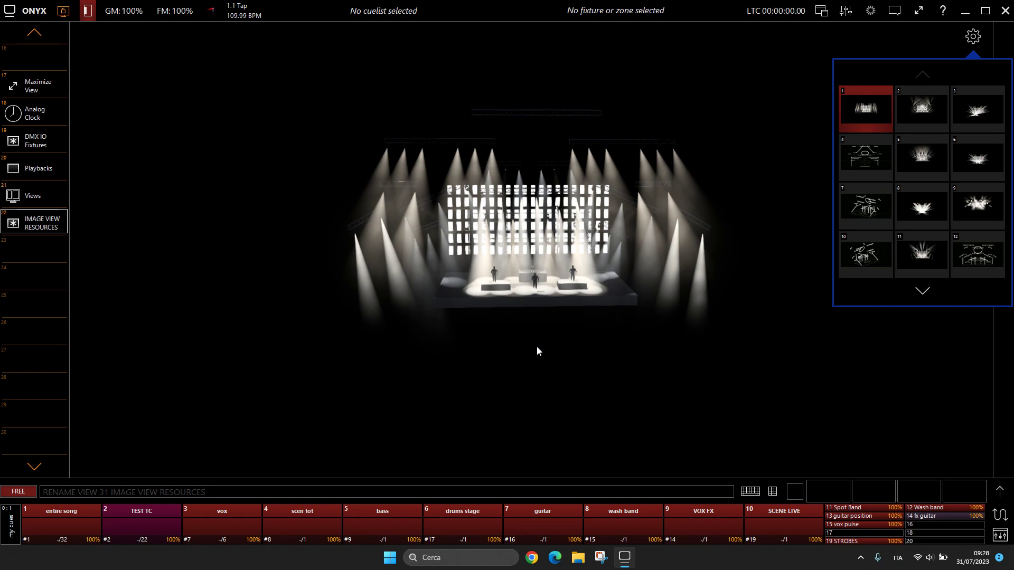
pyautogui.moveTo(347, 370)
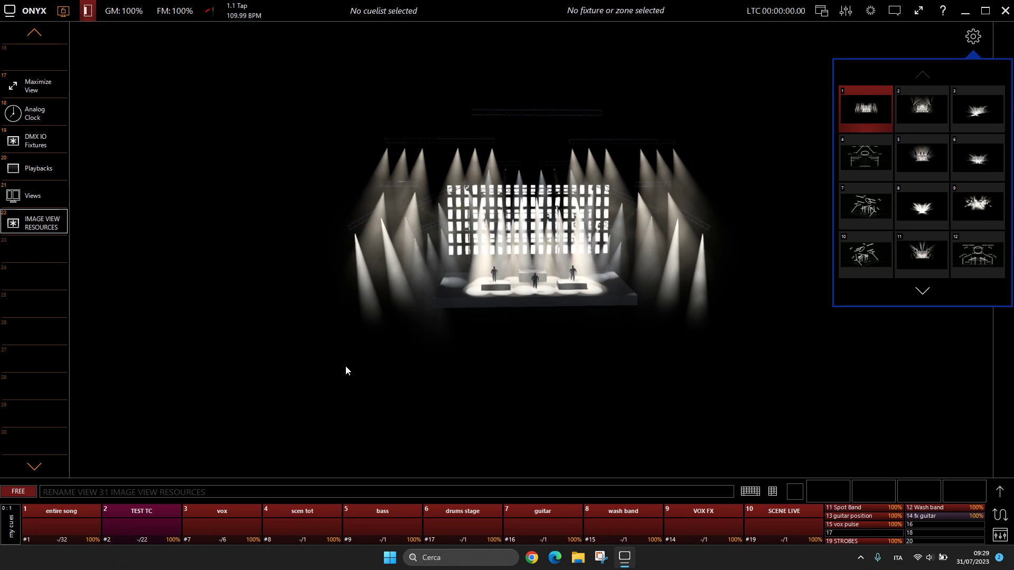
pyautogui.moveTo(354, 386)
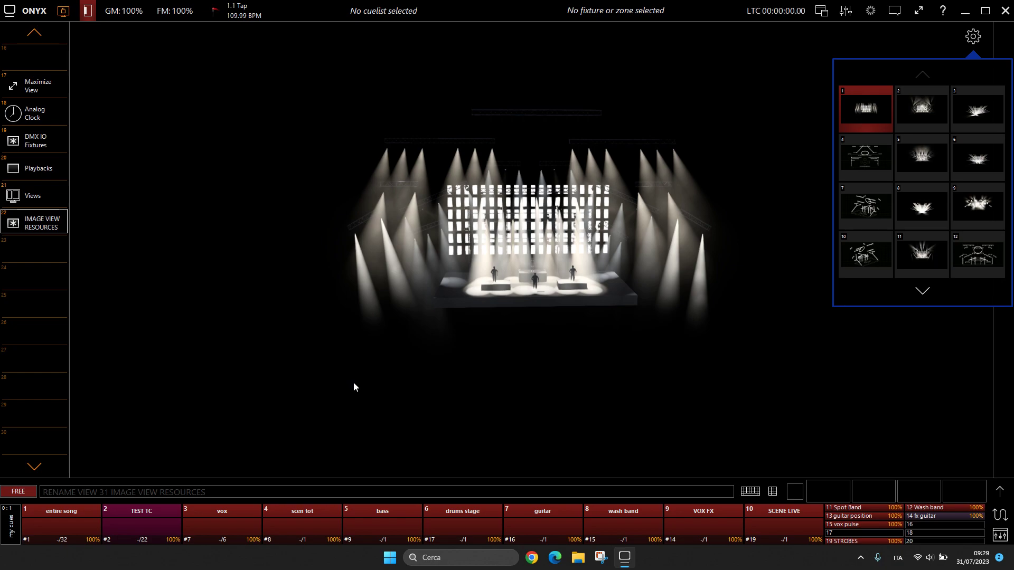
pyautogui.click(921, 106)
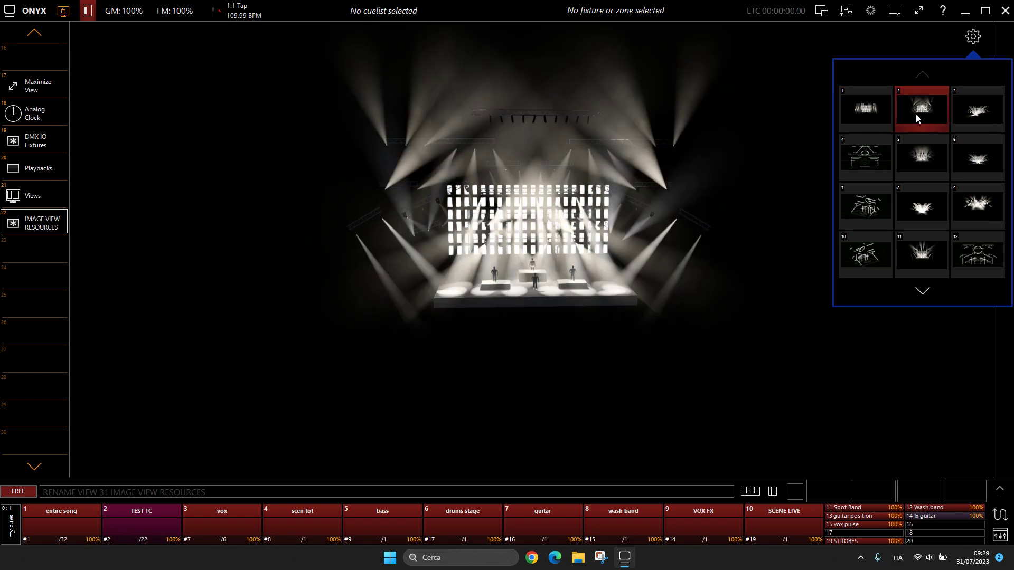
pyautogui.click(975, 108)
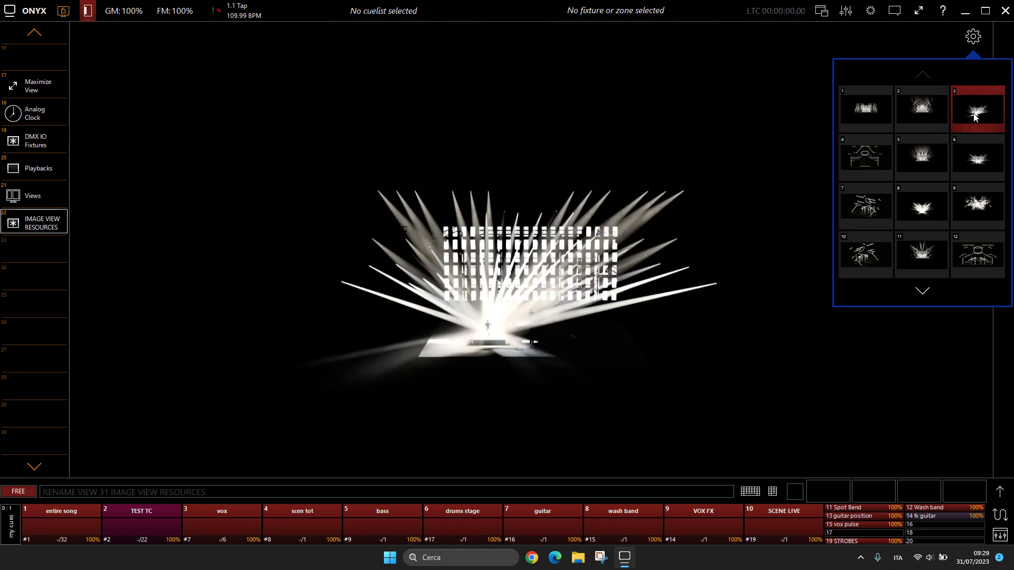
pyautogui.click(975, 206)
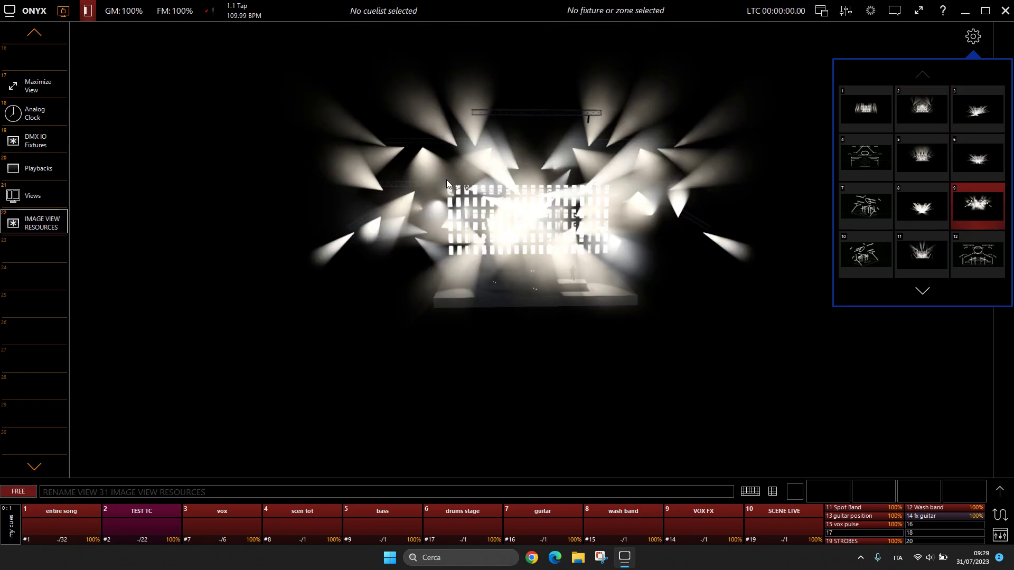
pyautogui.moveTo(653, 112)
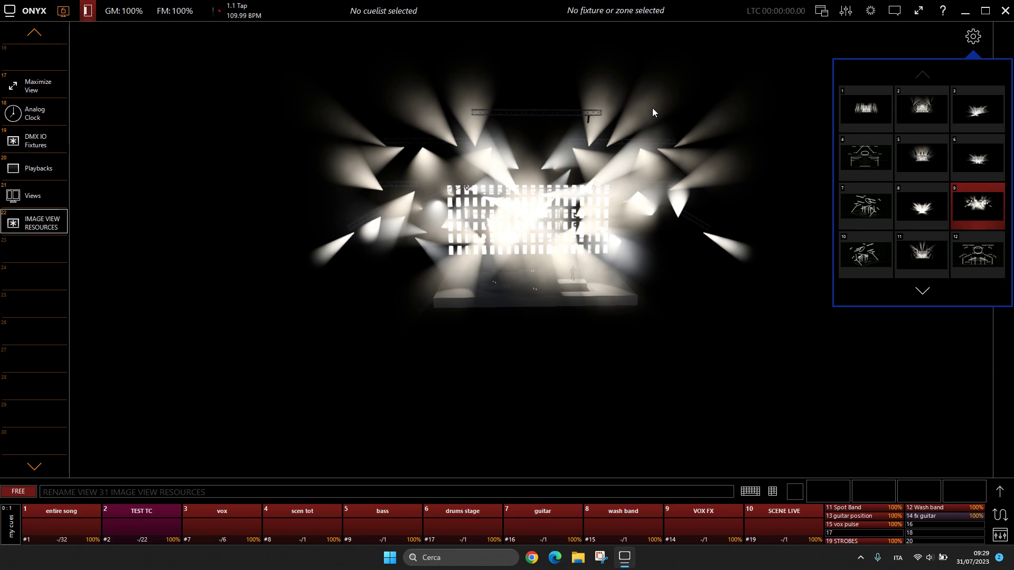
pyautogui.moveTo(501, 155)
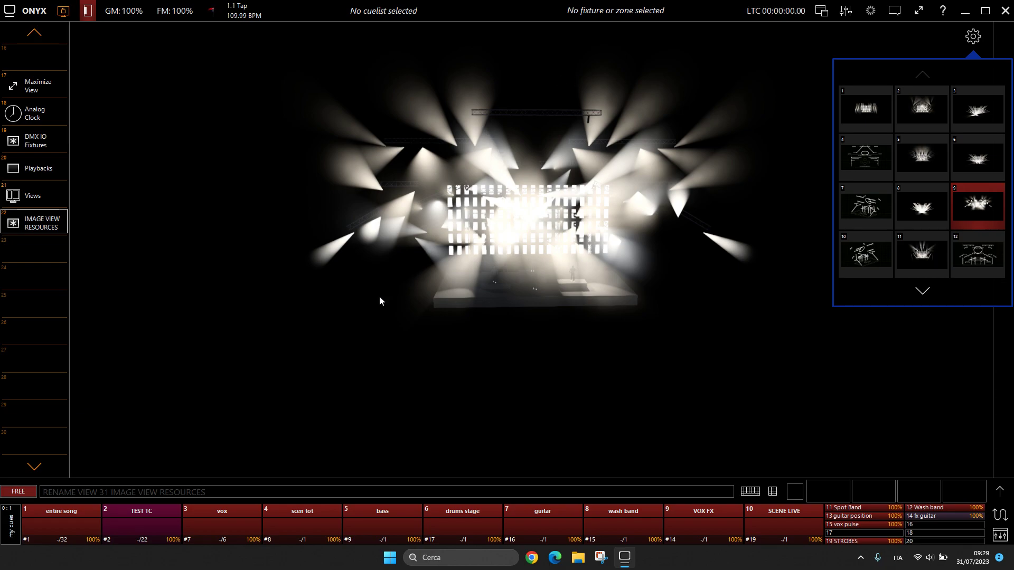
pyautogui.moveTo(462, 388)
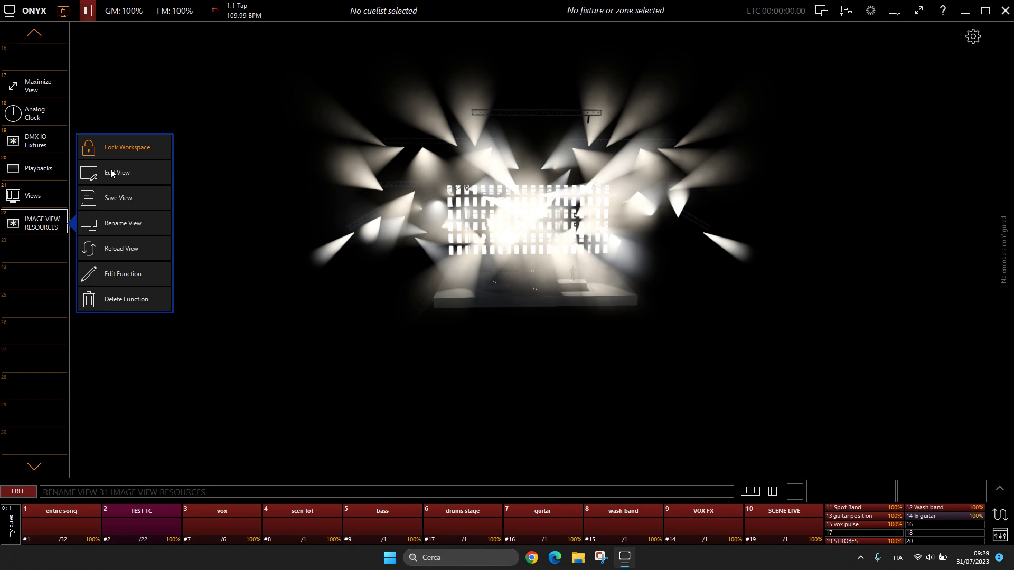
pyautogui.moveTo(143, 202)
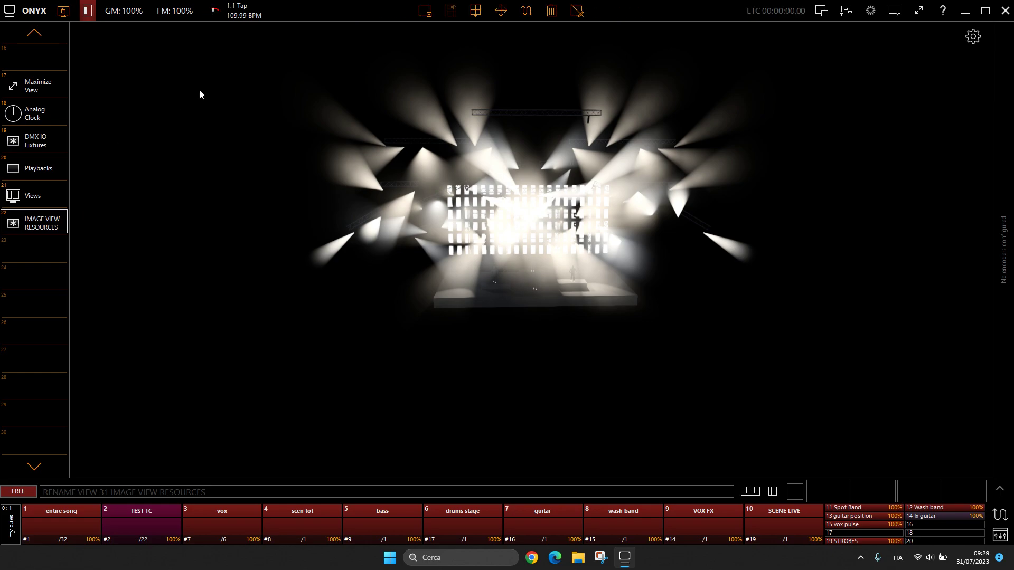
# Save the workspace over view 31, confirming the overwrite of the stored view.
pyautogui.click(450, 11)
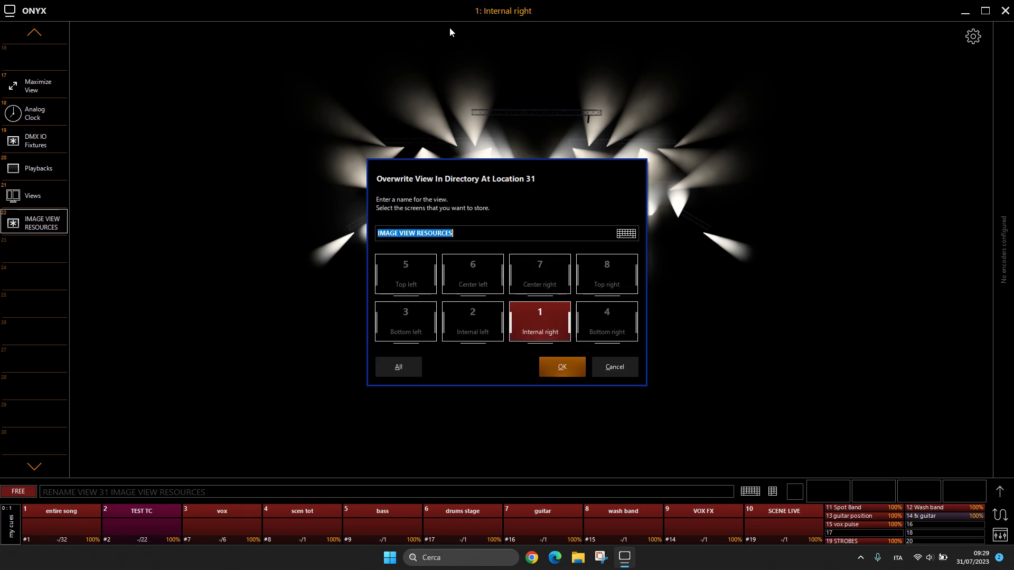
pyautogui.click(559, 366)
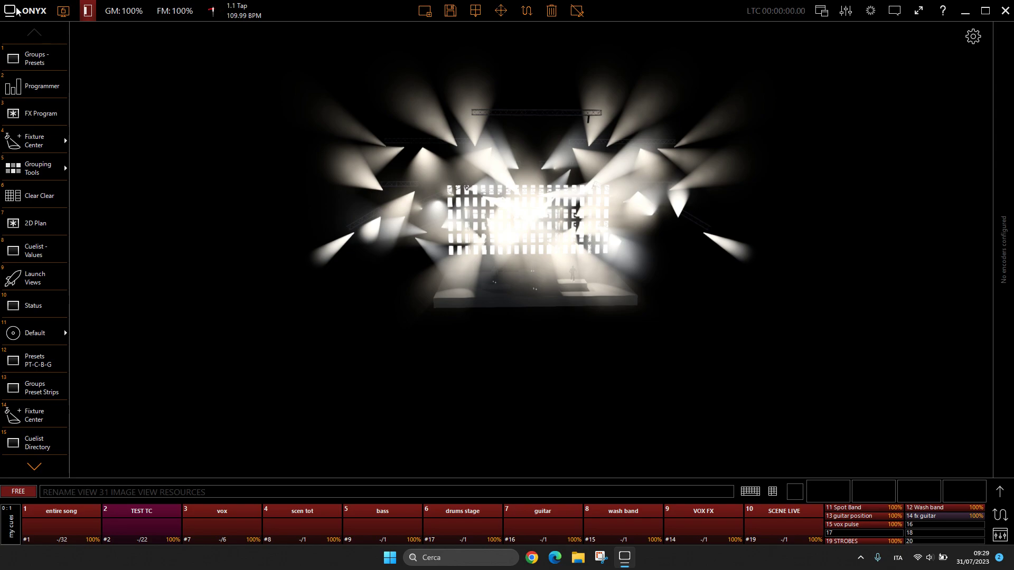
pyautogui.click(972, 35)
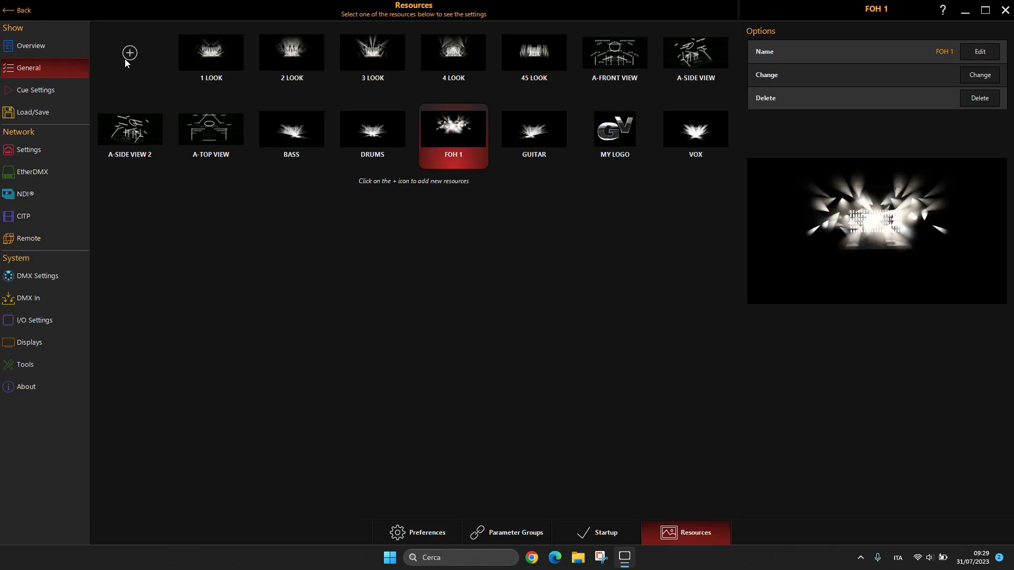
pyautogui.moveTo(527, 163)
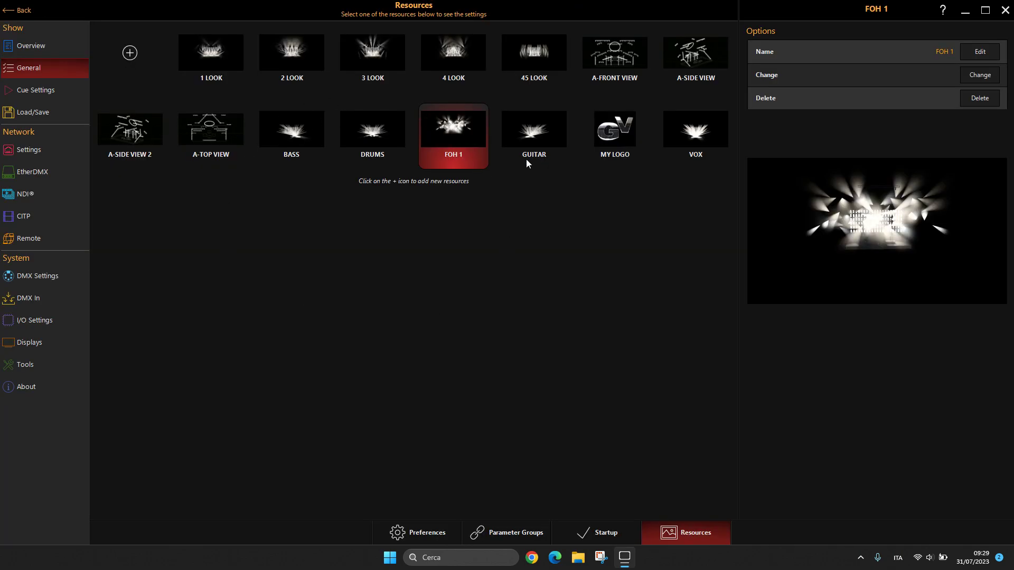
pyautogui.click(210, 53)
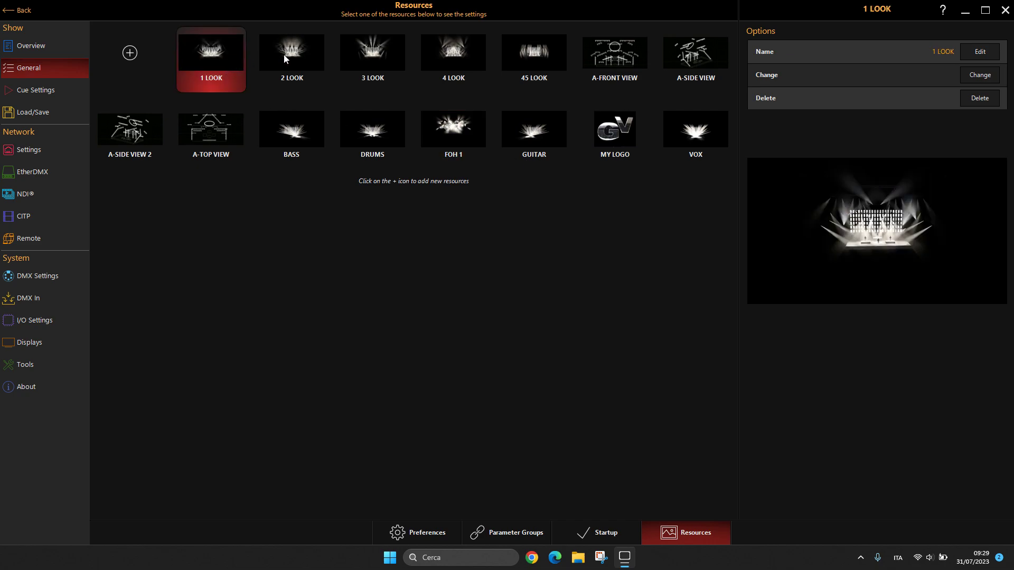
pyautogui.click(453, 53)
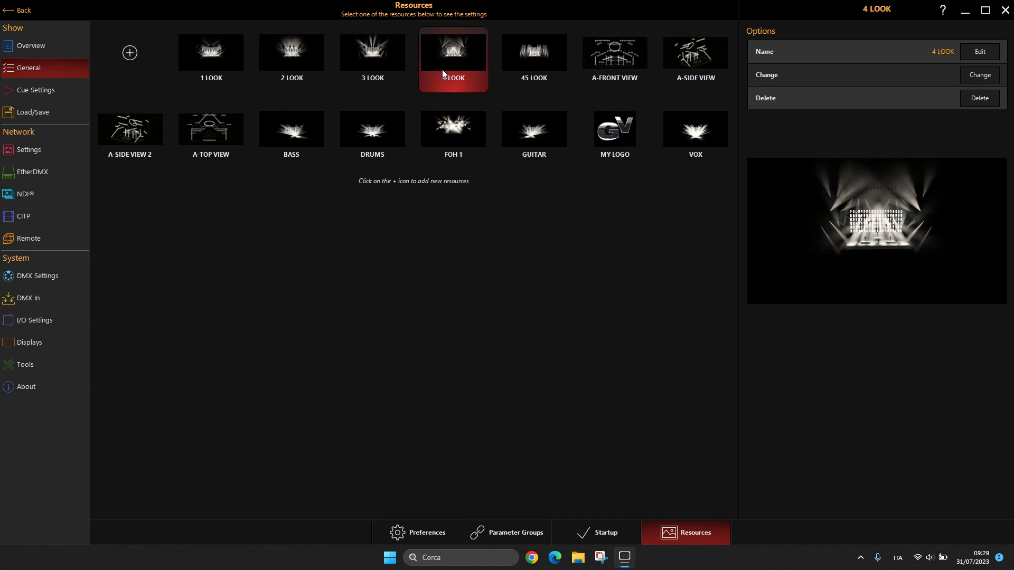
pyautogui.click(534, 54)
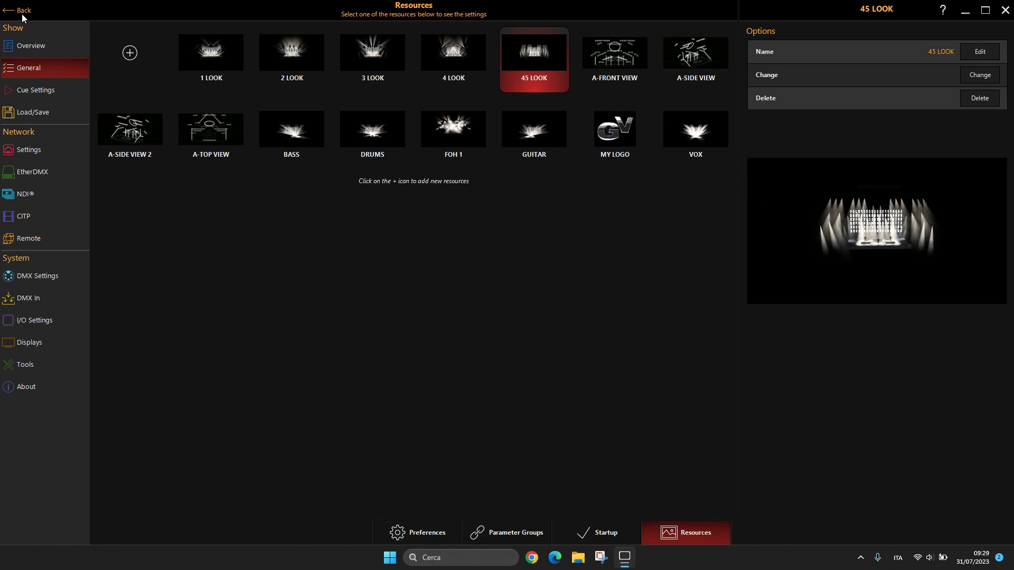
pyautogui.click(19, 10)
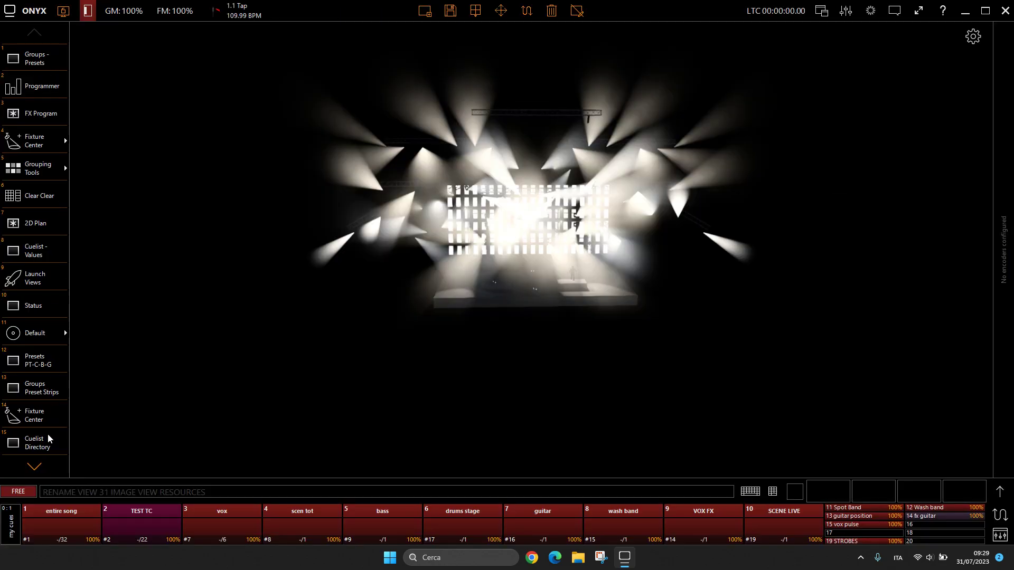
pyautogui.scroll(-3)
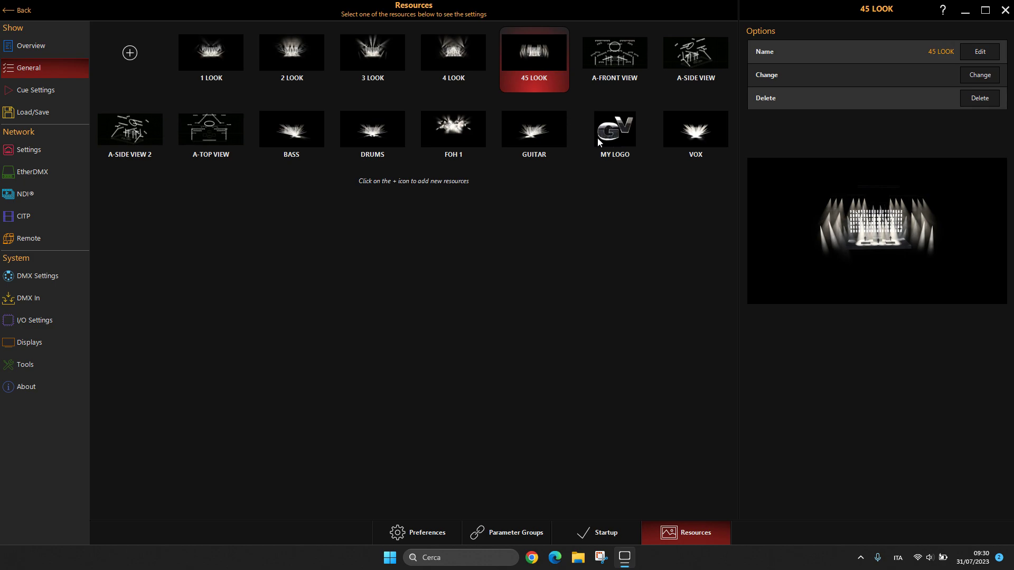
pyautogui.click(533, 129)
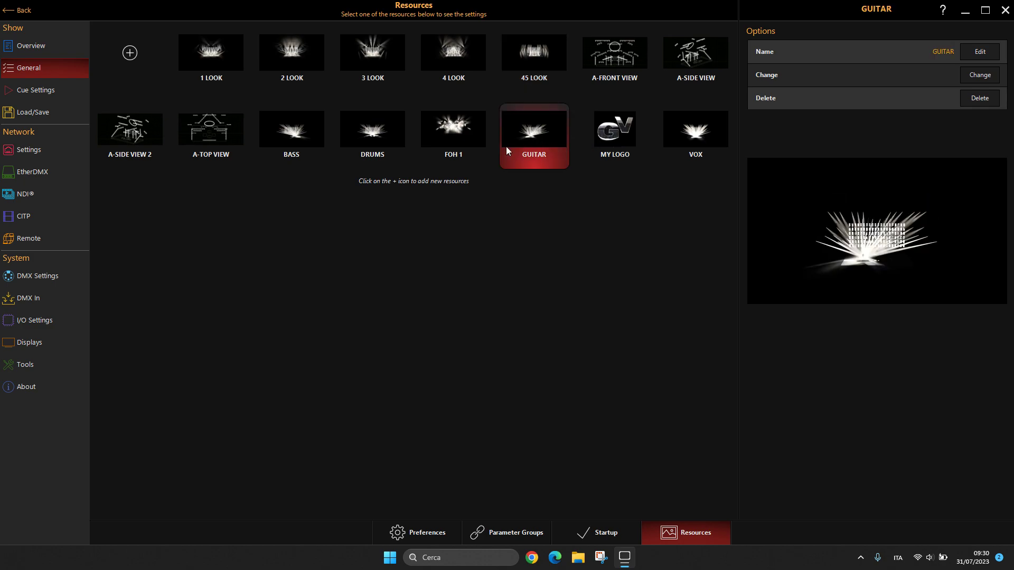
pyautogui.click(453, 129)
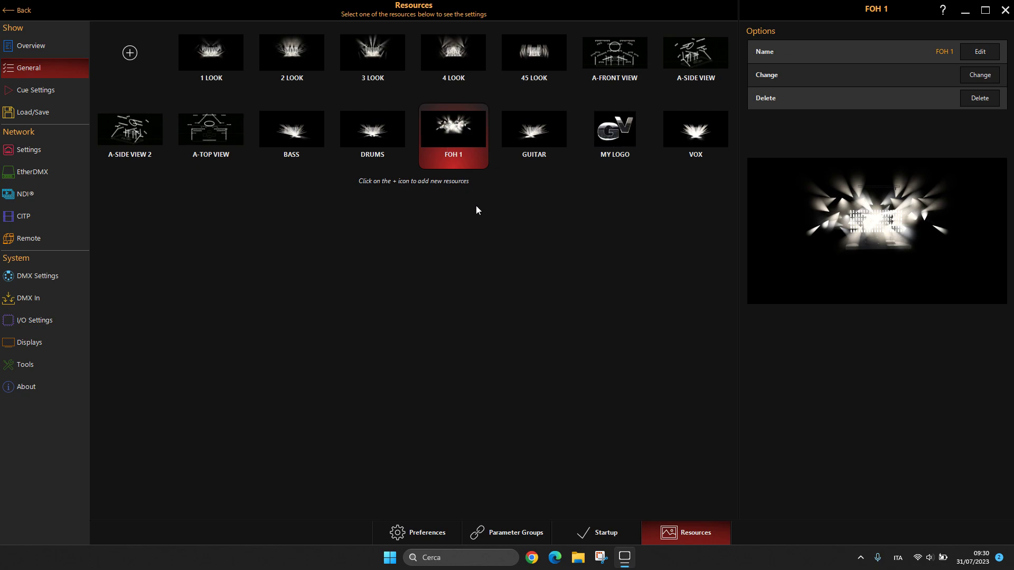
pyautogui.moveTo(467, 167)
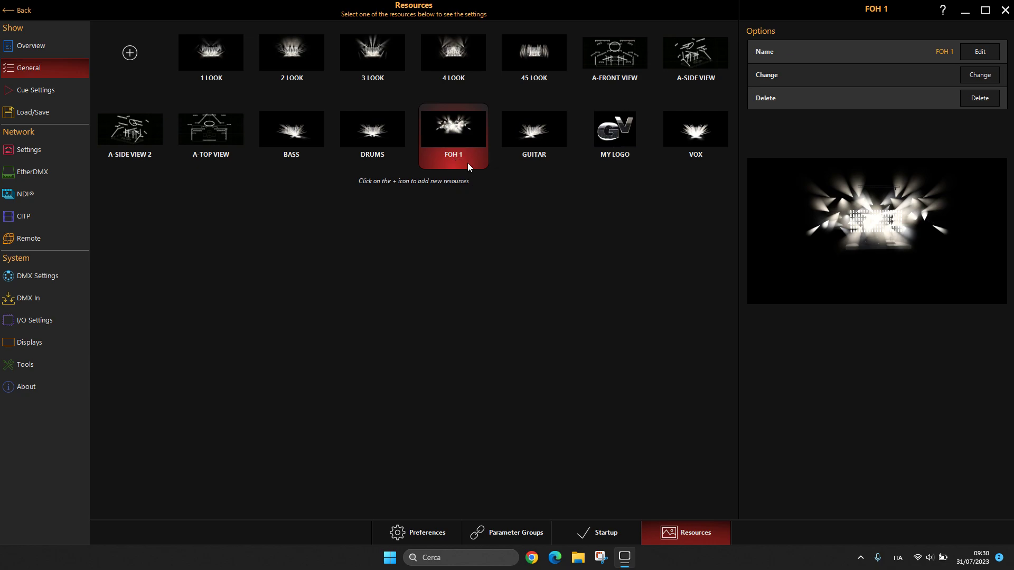
pyautogui.moveTo(299, 90)
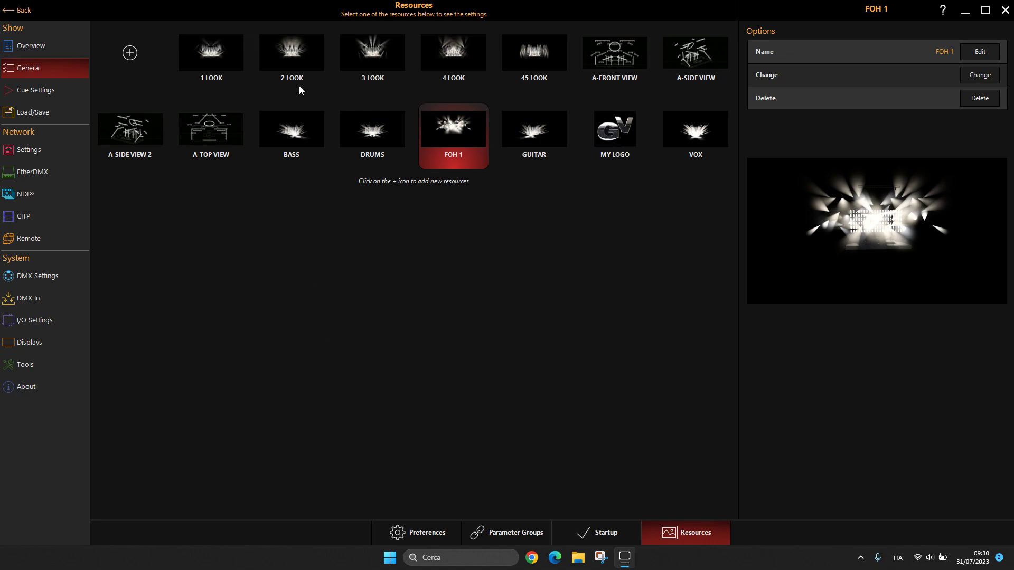
pyautogui.click(291, 52)
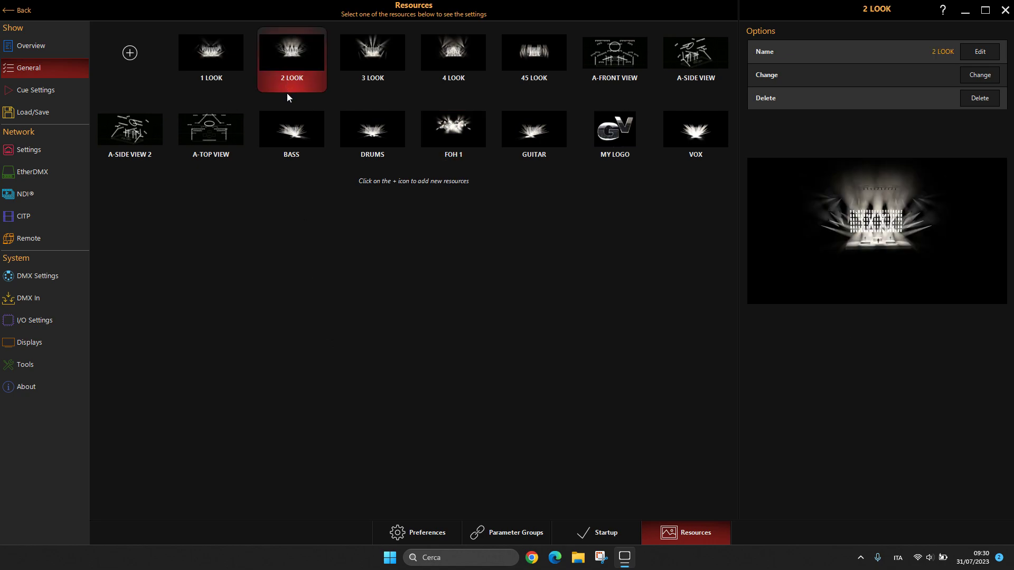
pyautogui.click(372, 53)
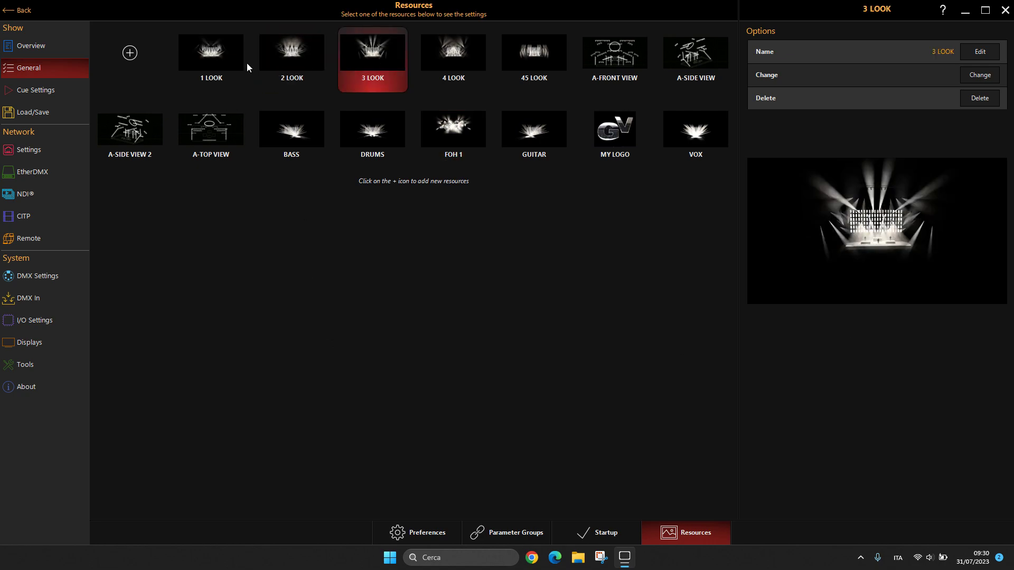
pyautogui.click(17, 9)
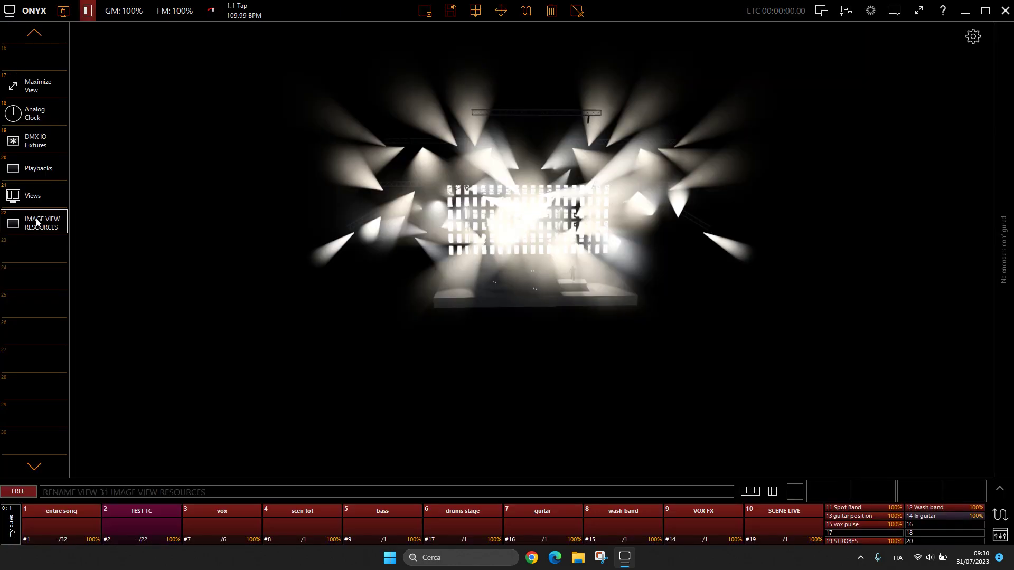
# Recall saved view 22, IMAGE VIEW RESOURCES, showing the fanning-beam concert render.
pyautogui.click(62, 10)
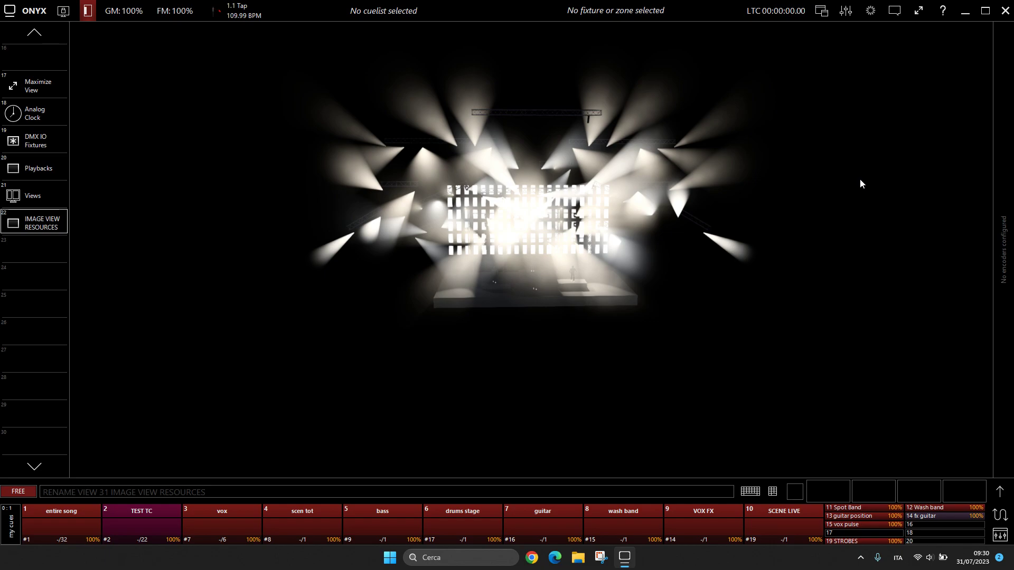
pyautogui.moveTo(532, 339)
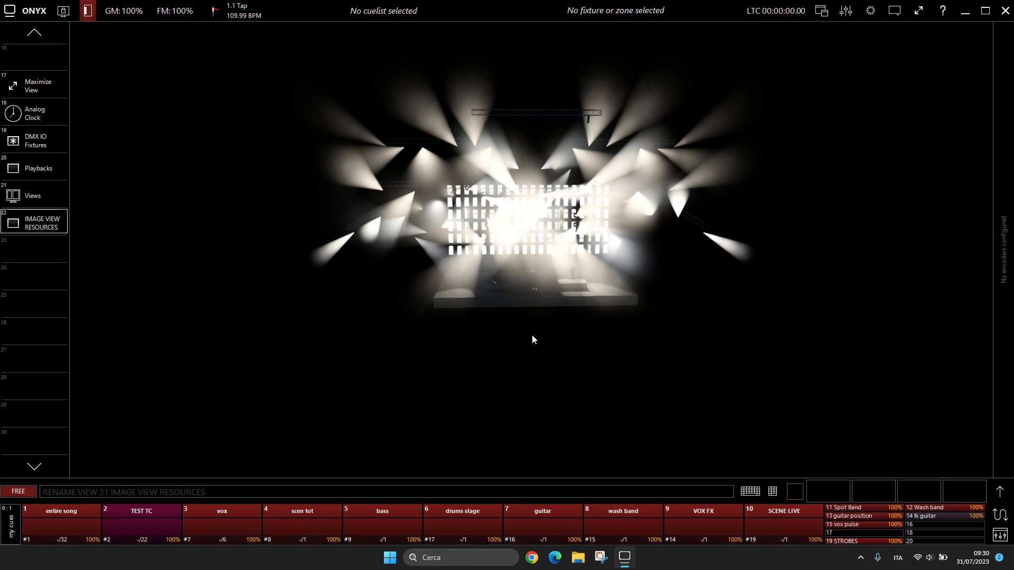
pyautogui.moveTo(593, 217)
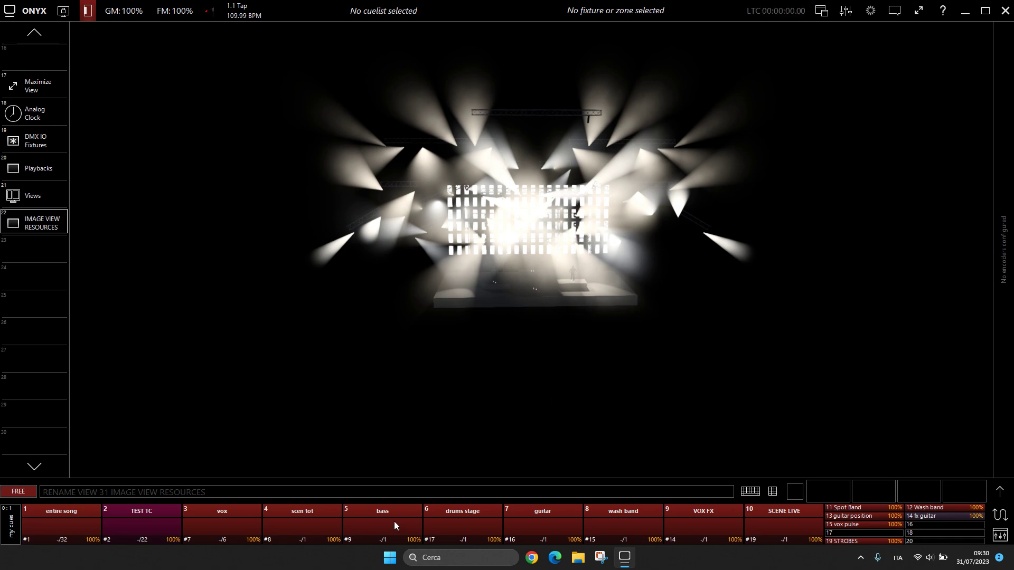
pyautogui.moveTo(416, 425)
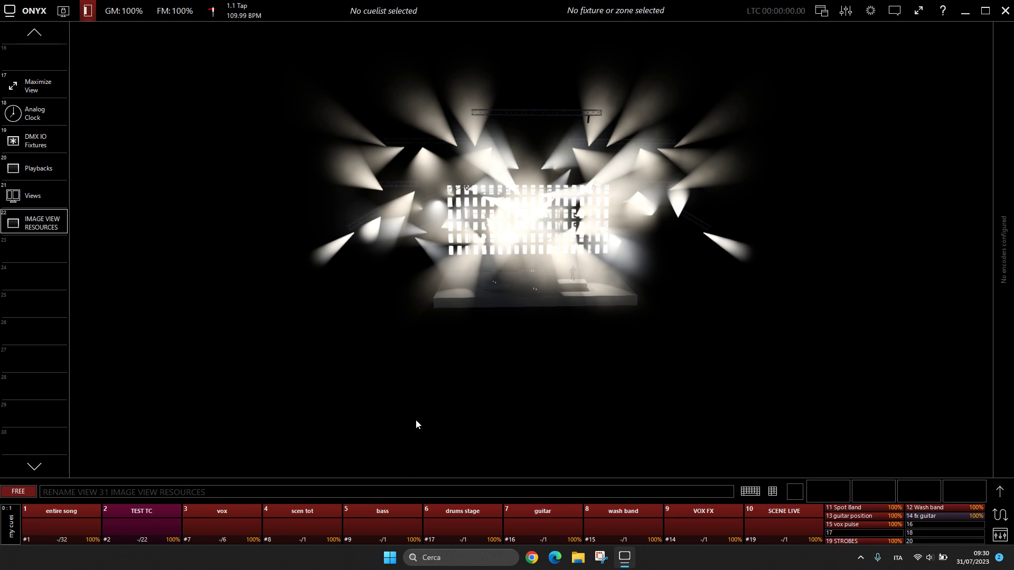
pyautogui.moveTo(683, 375)
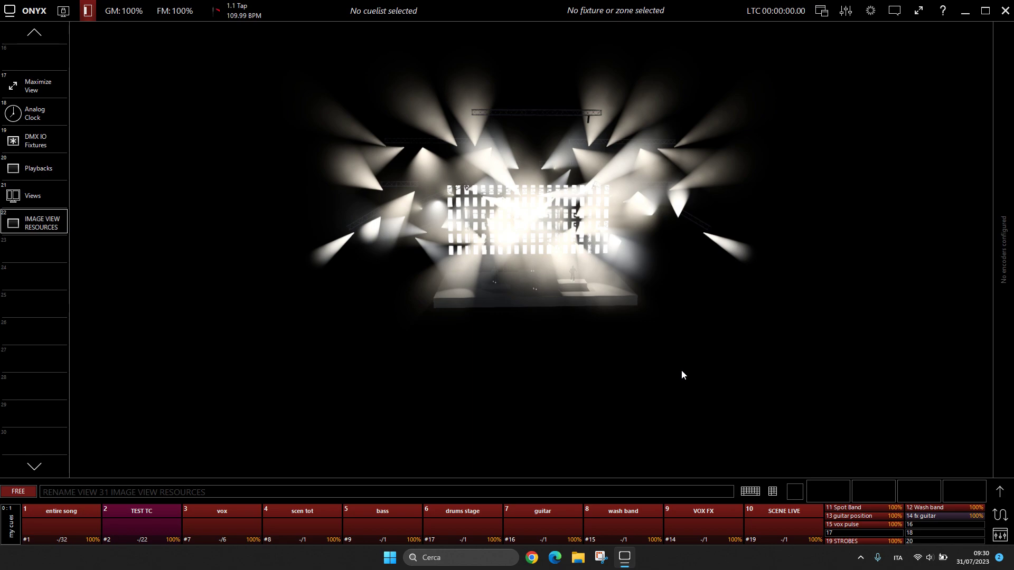
pyautogui.moveTo(643, 359)
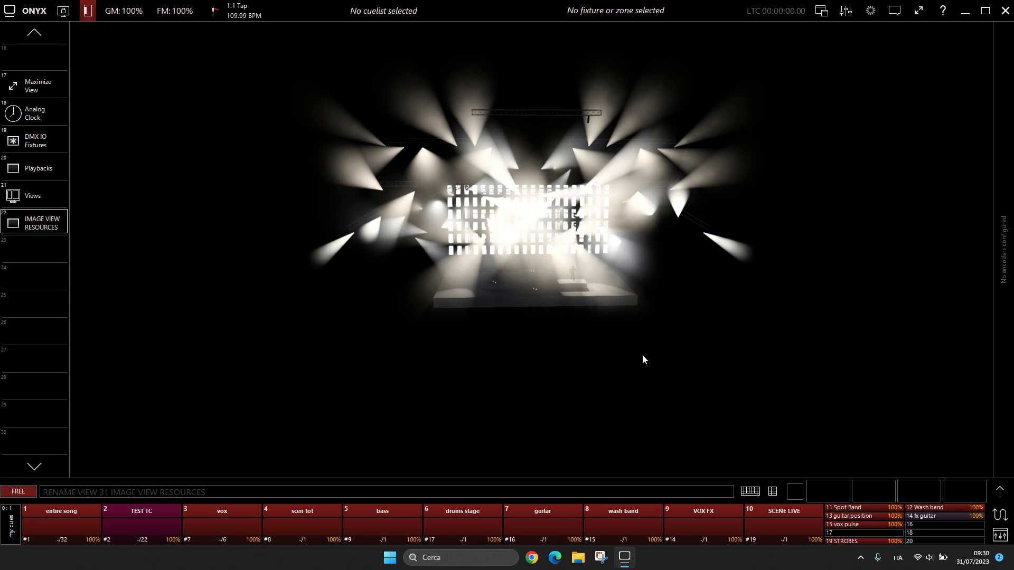
pyautogui.moveTo(438, 230)
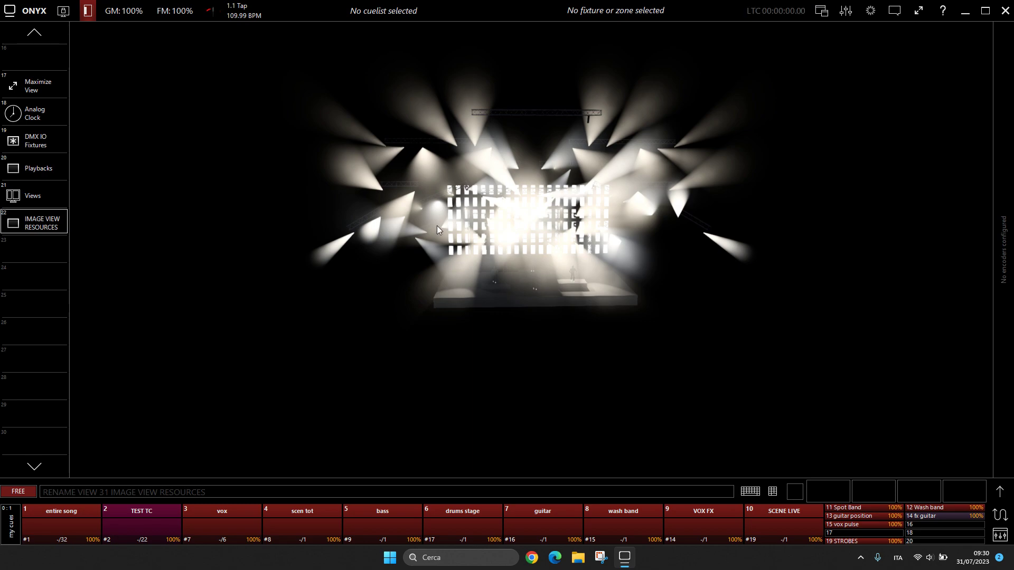
pyautogui.moveTo(656, 343)
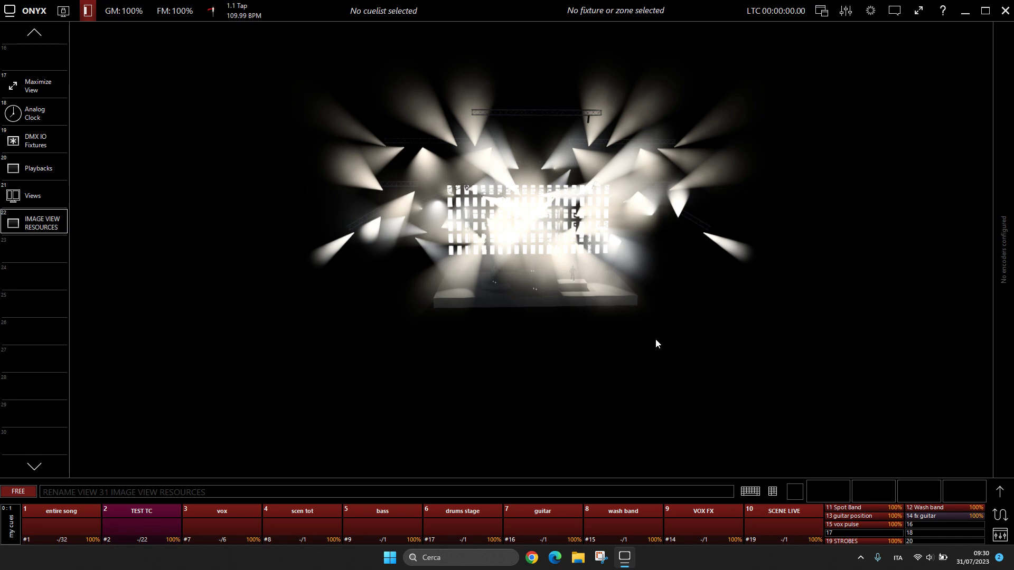